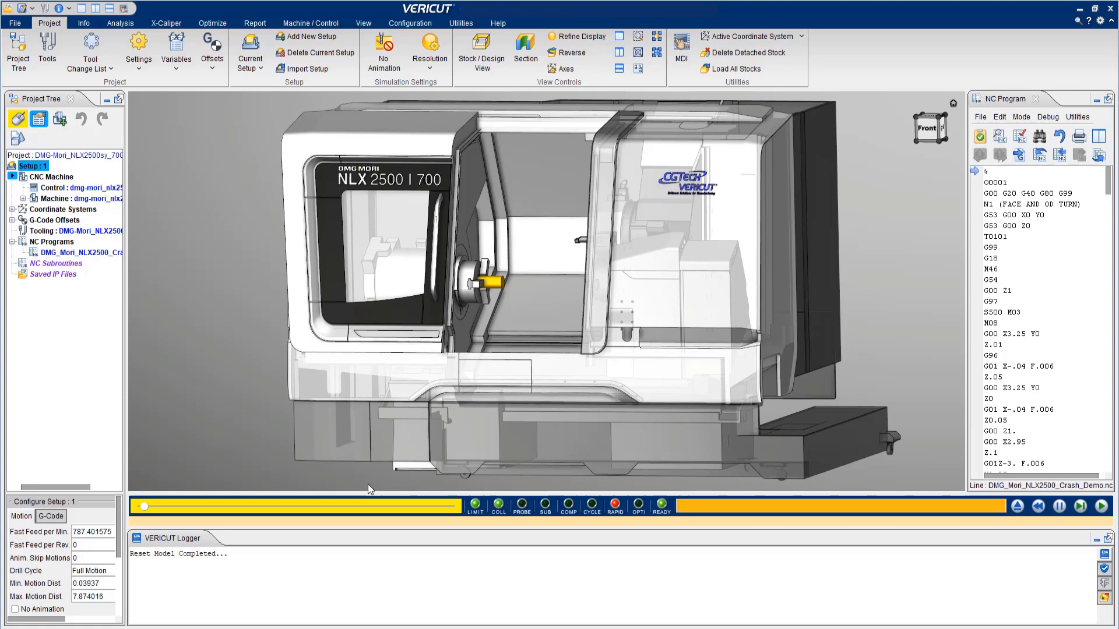
{"action": "mouse_move", "coordinate": [400, 282]}
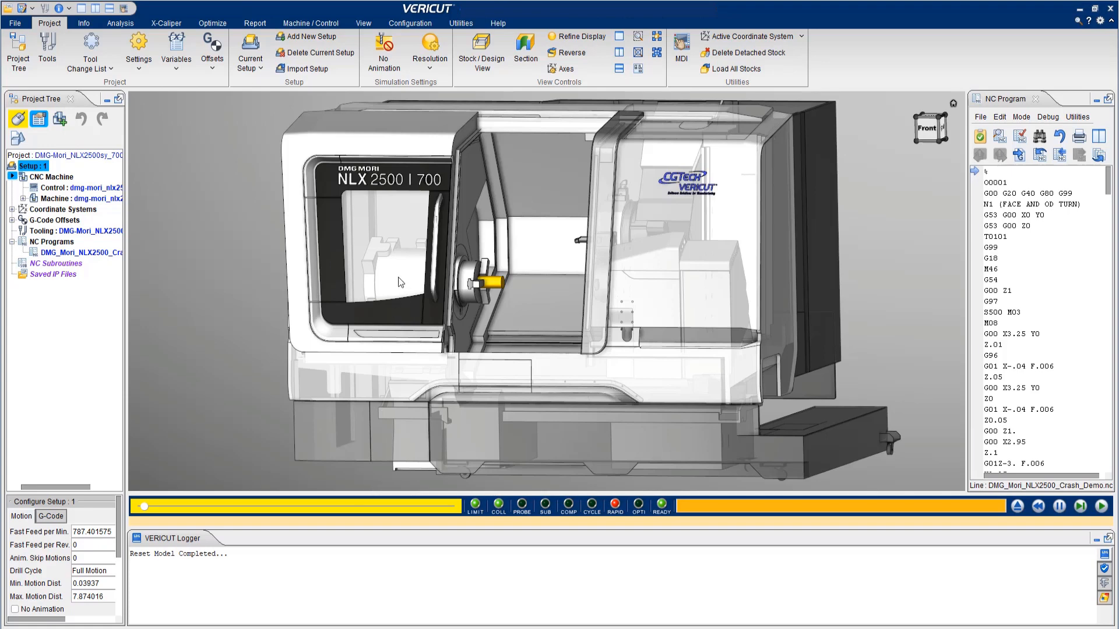
{"action": "mouse_move", "coordinate": [413, 191]}
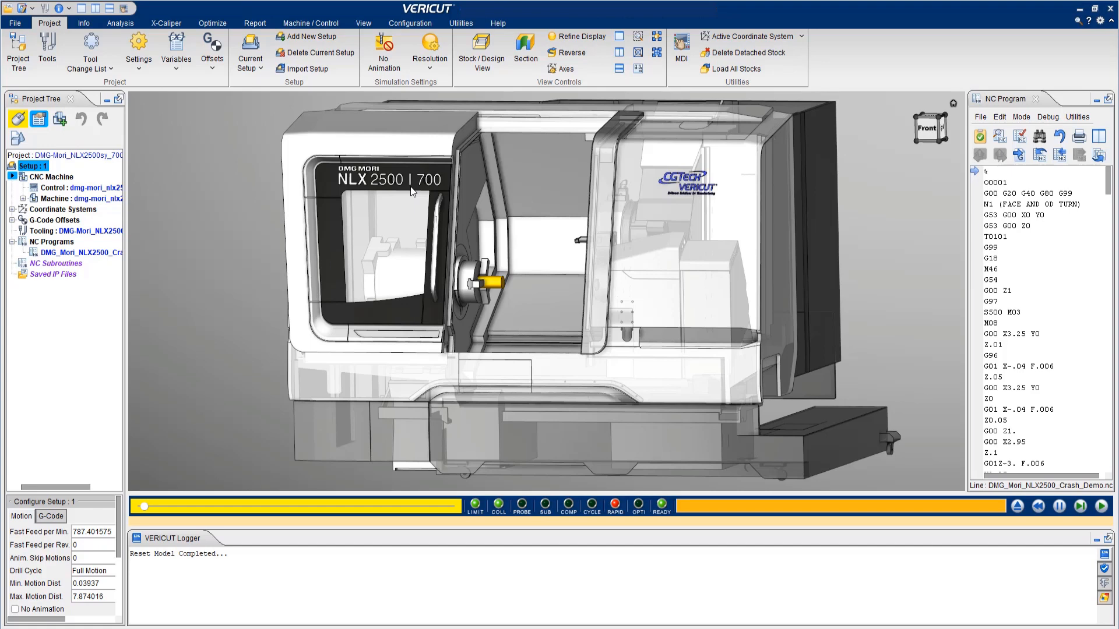
{"action": "mouse_move", "coordinate": [1048, 256]}
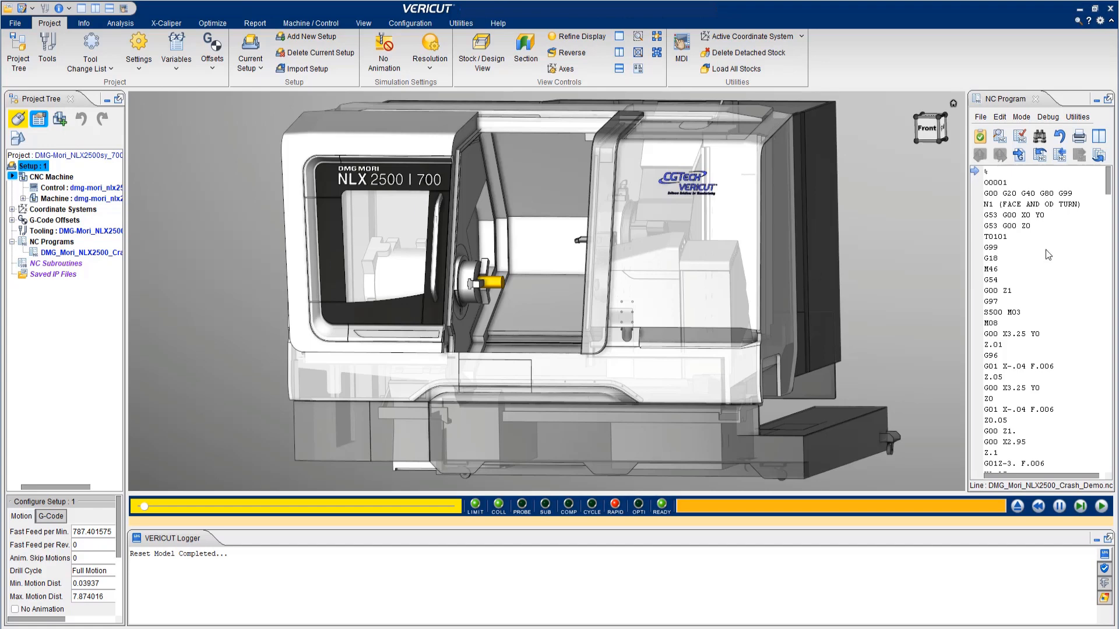
{"action": "mouse_move", "coordinate": [527, 242]}
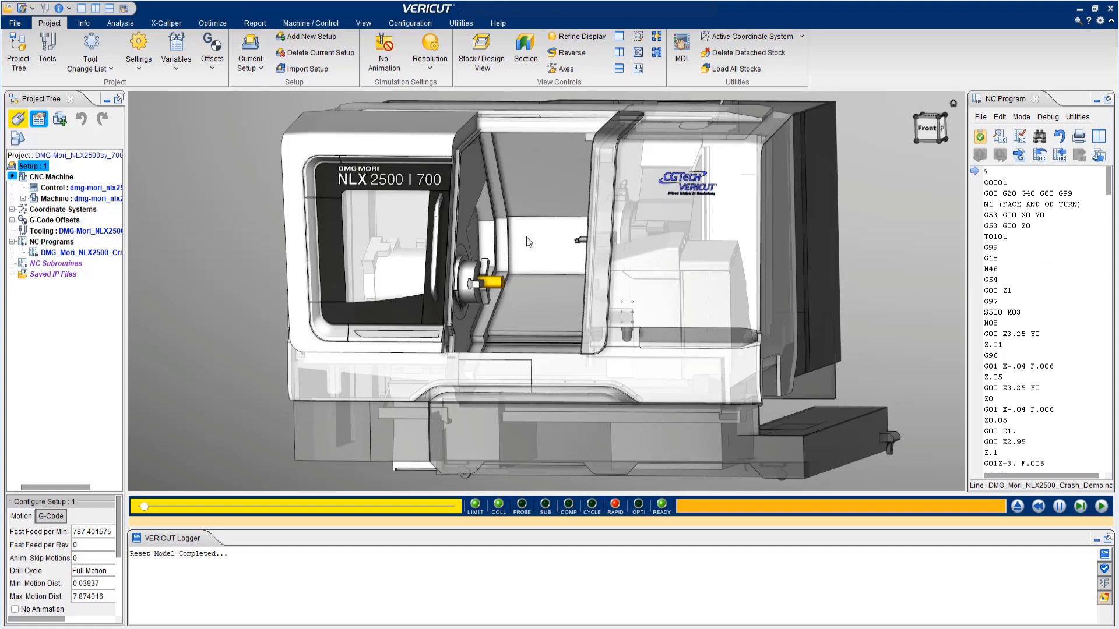
{"action": "mouse_move", "coordinate": [538, 307]}
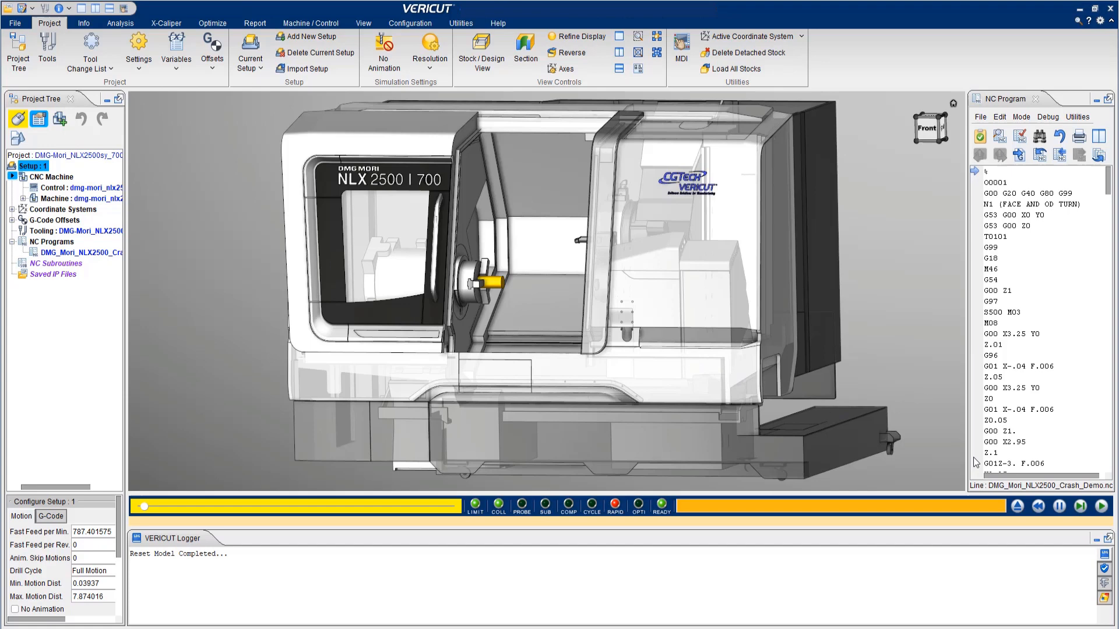
Step: Run the NLX2500 lathe simulation from the start of the NC program
{"action": "left_click", "coordinate": [1105, 507]}
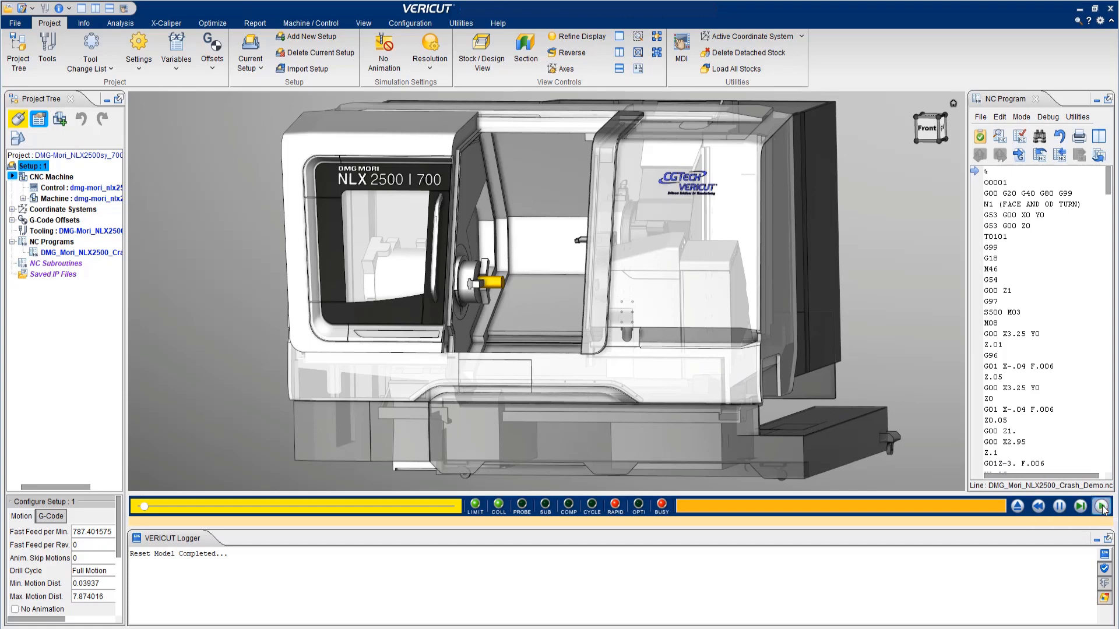
Step: Advance the simulation through turning, milling and cut-off while holder-Fixture collisions are logged
{"action": "left_click", "coordinate": [1103, 507]}
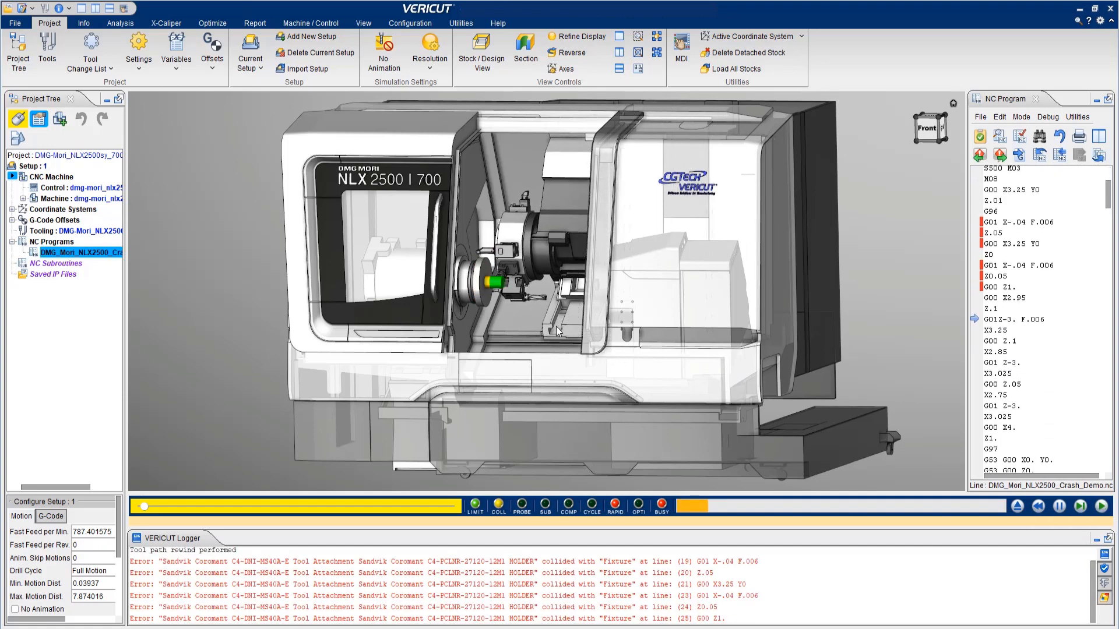
{"action": "left_click", "coordinate": [1109, 508]}
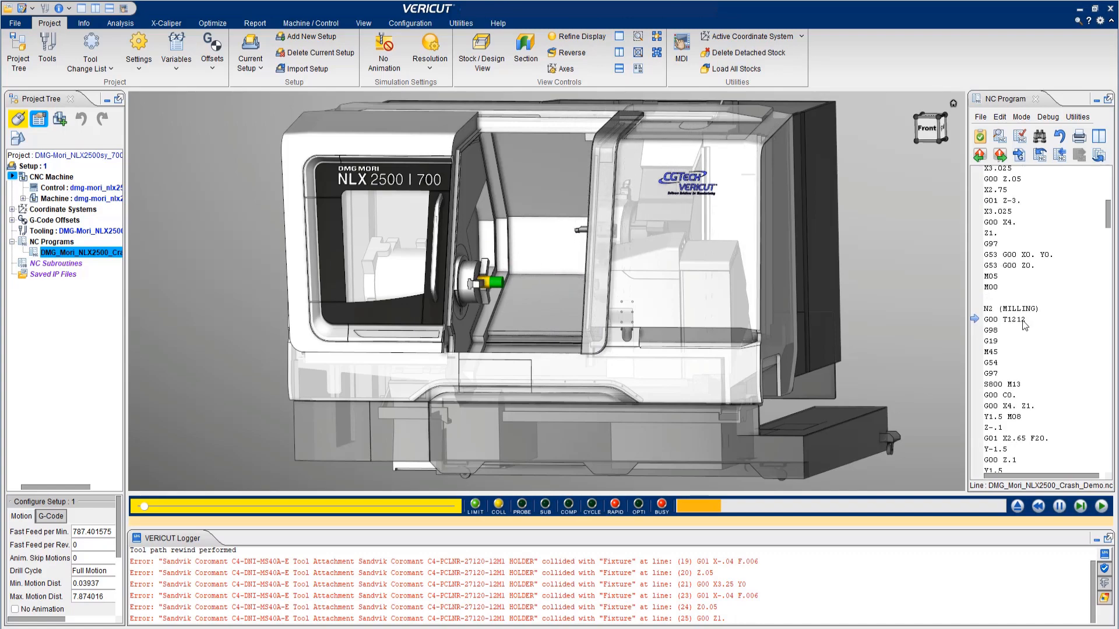
{"action": "left_click", "coordinate": [1105, 507]}
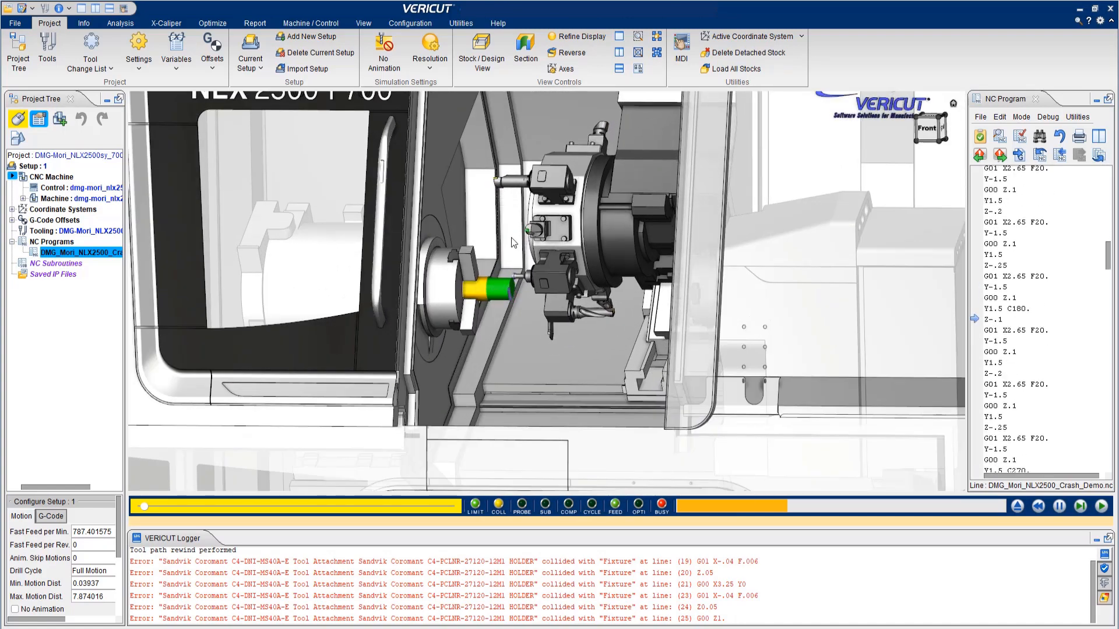
{"action": "left_click", "coordinate": [1109, 507]}
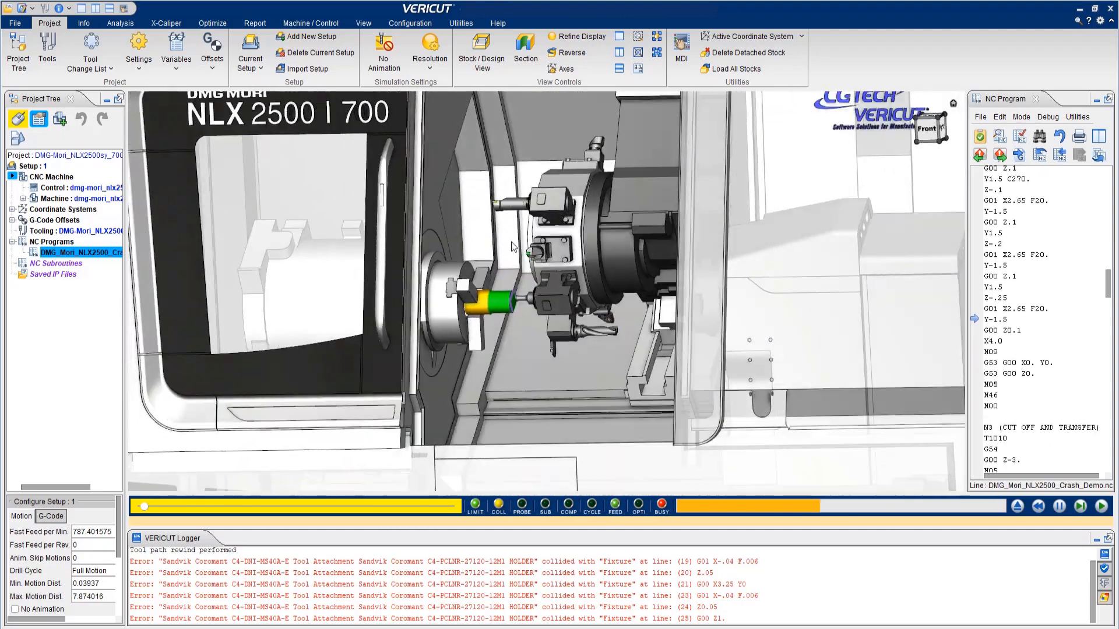
{"action": "left_click", "coordinate": [1105, 505]}
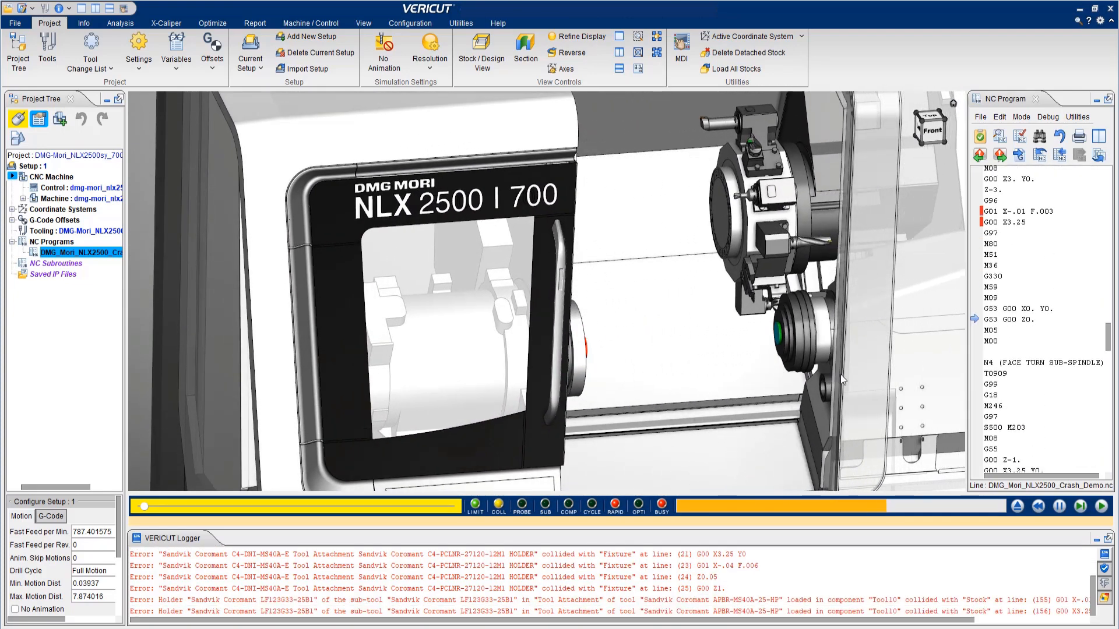
Step: Let the program reach its end and review the NC program at the first logged collision
{"action": "left_click", "coordinate": [1107, 506]}
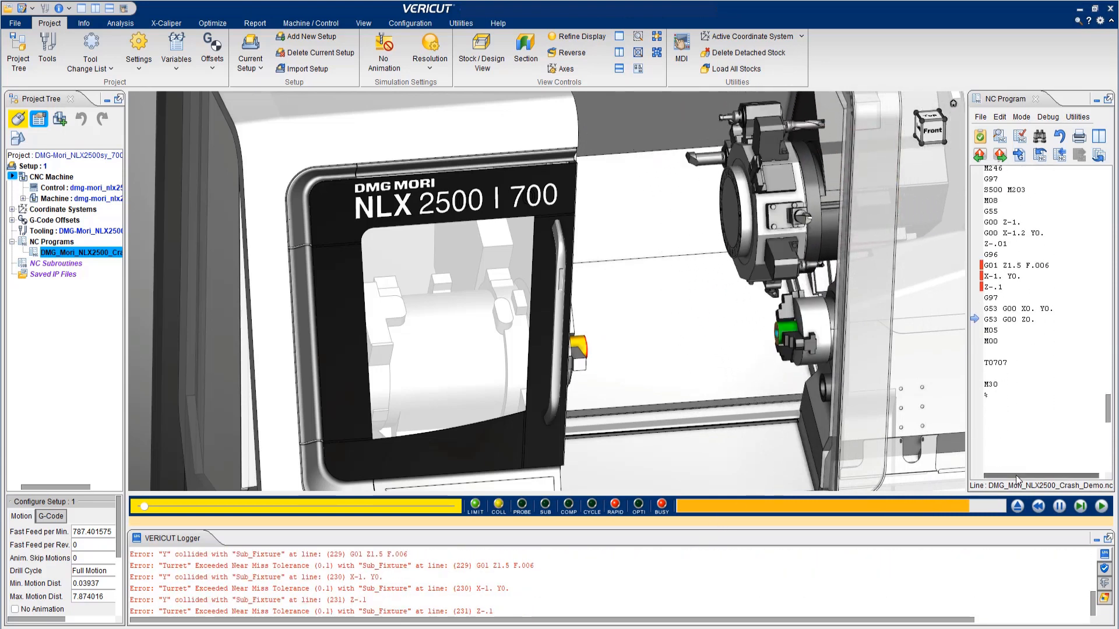
{"action": "left_click", "coordinate": [1108, 507]}
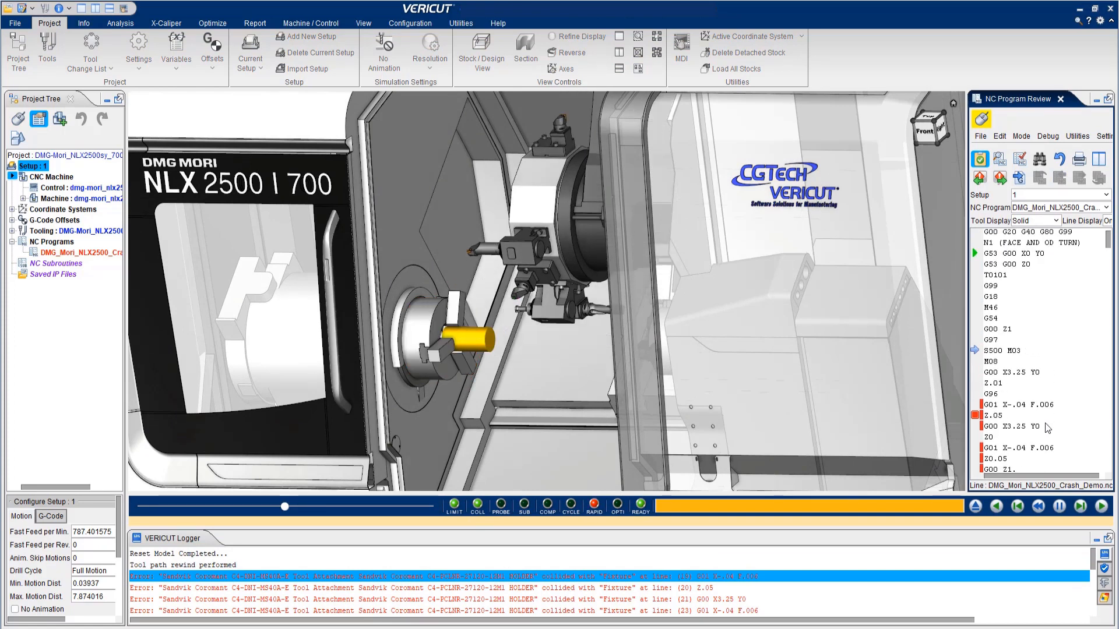
Step: Jump the review to the first collision, showing the chuck fixture in red at the offending line
{"action": "left_click", "coordinate": [1083, 506]}
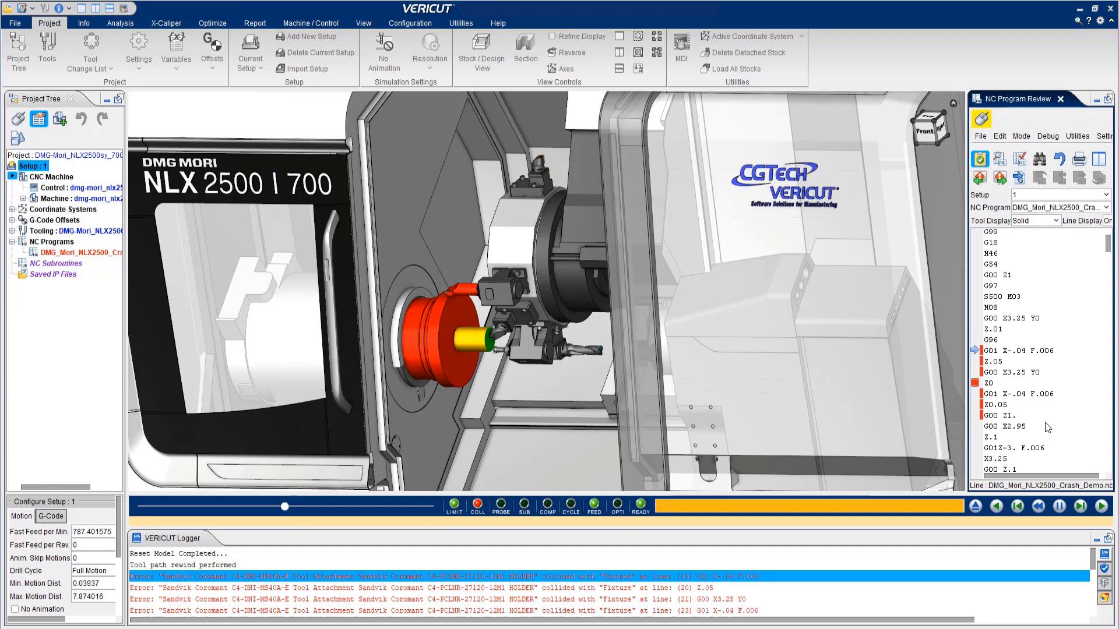
{"action": "mouse_move", "coordinate": [164, 23]}
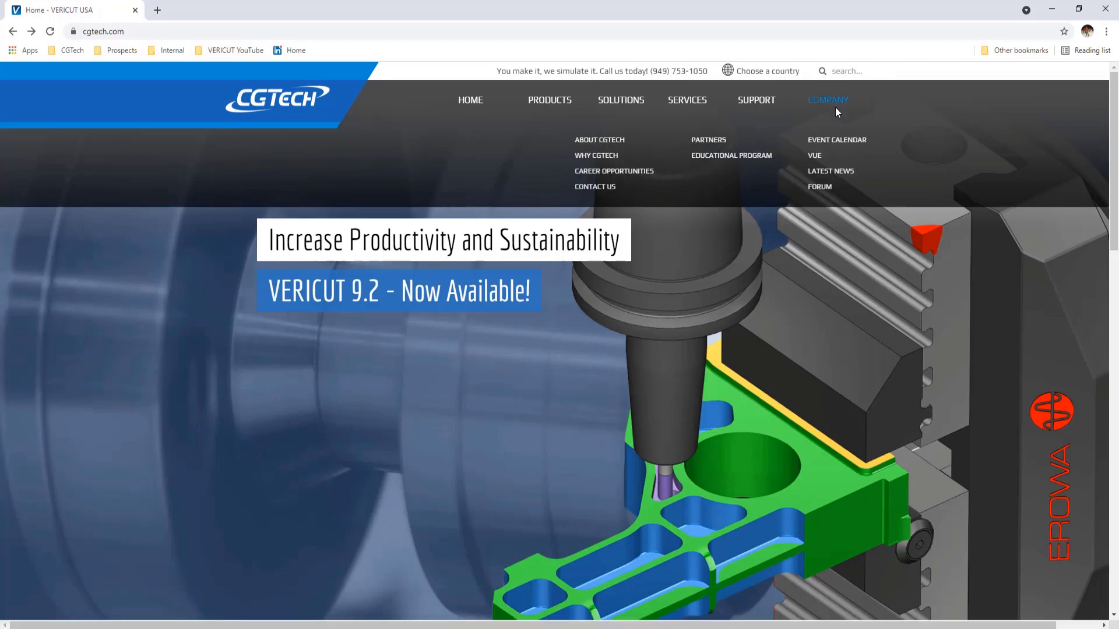
{"action": "mouse_move", "coordinate": [612, 186]}
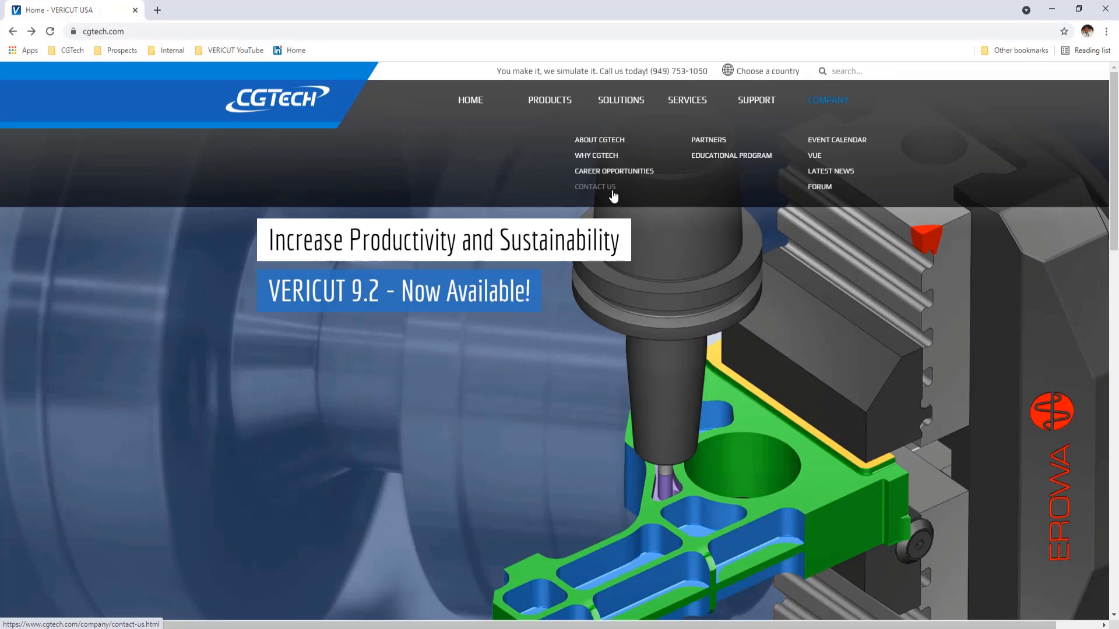
Step: Show the CGTech Contact Us page with the corporate headquarters address
{"action": "left_click", "coordinate": [594, 187]}
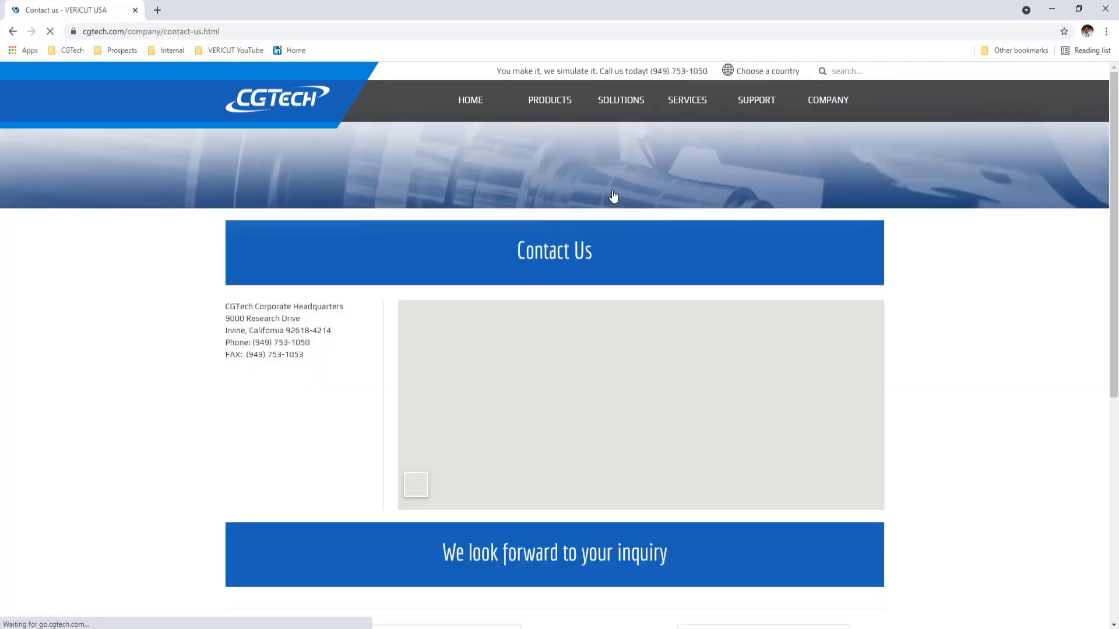